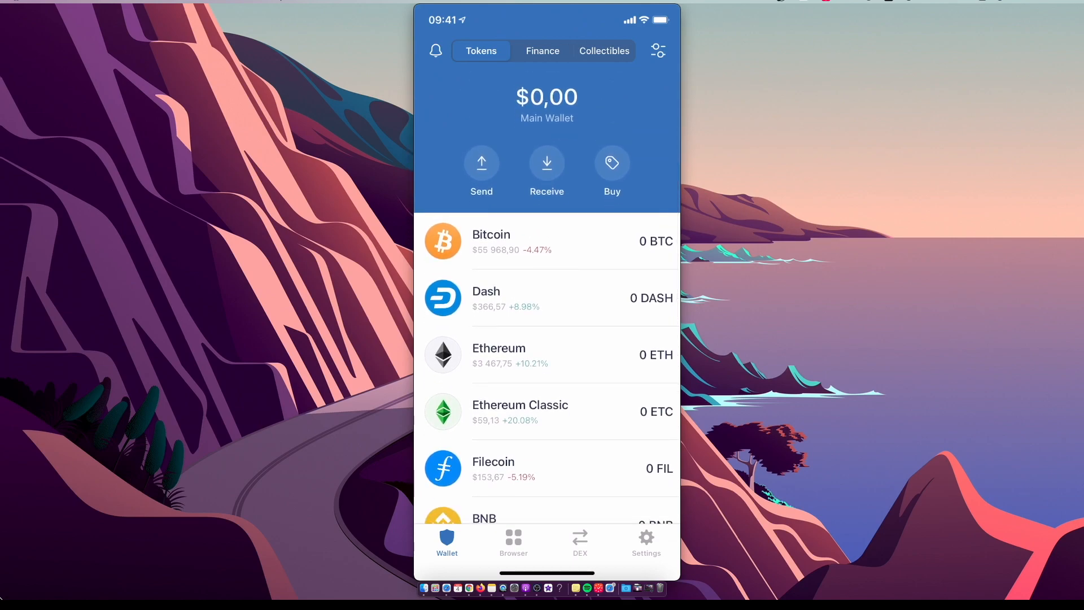
Step: Browse the token list and bring up the Buy BNB screen (US$150, about 0.215 BNB via MoonPay)
scroll(down, 3)
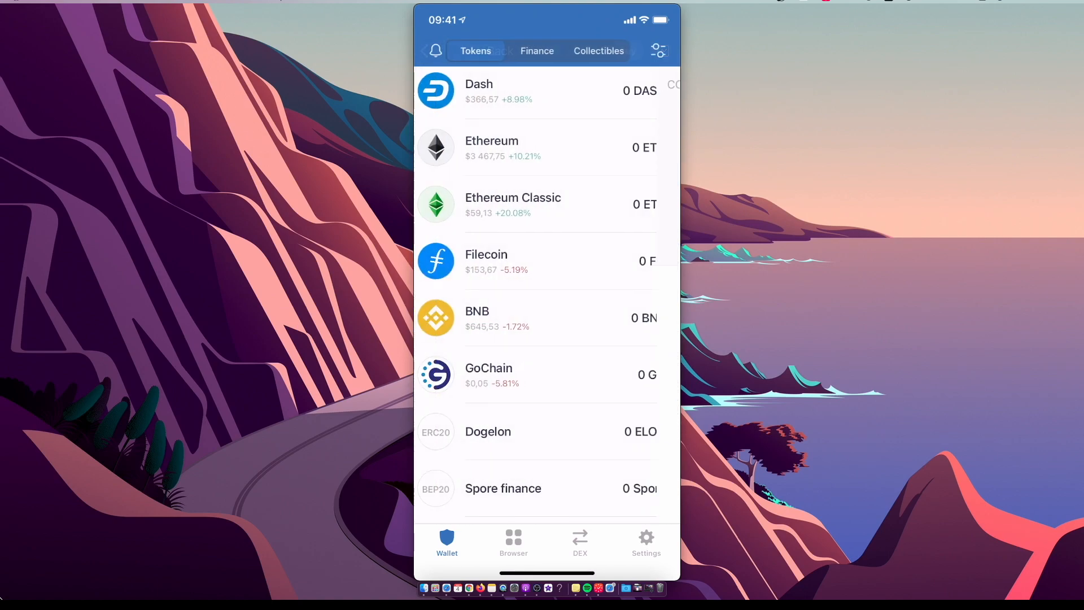
scroll(down, 3)
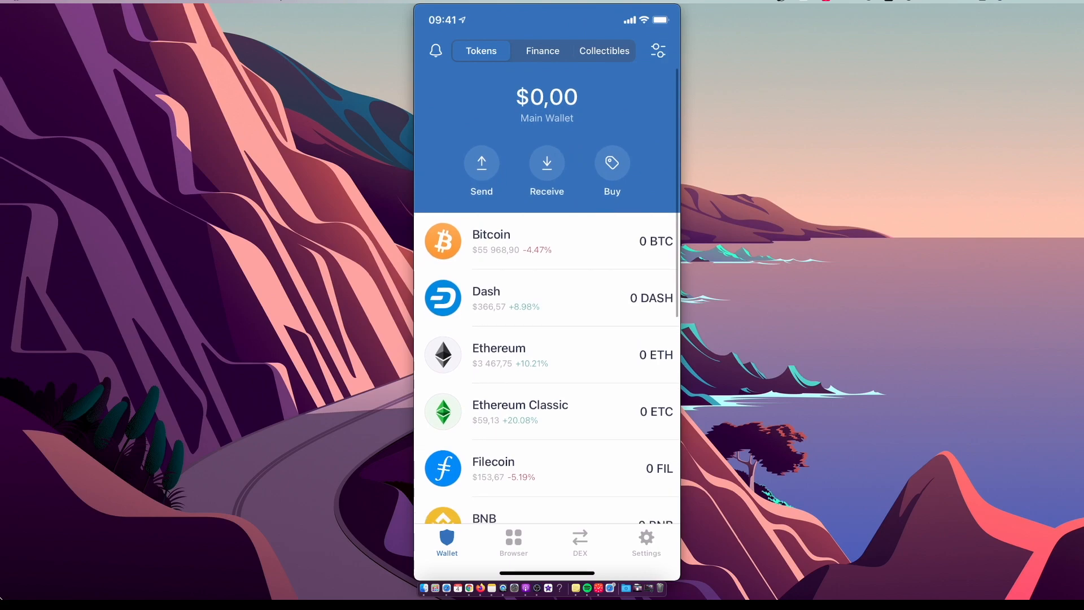
click(611, 165)
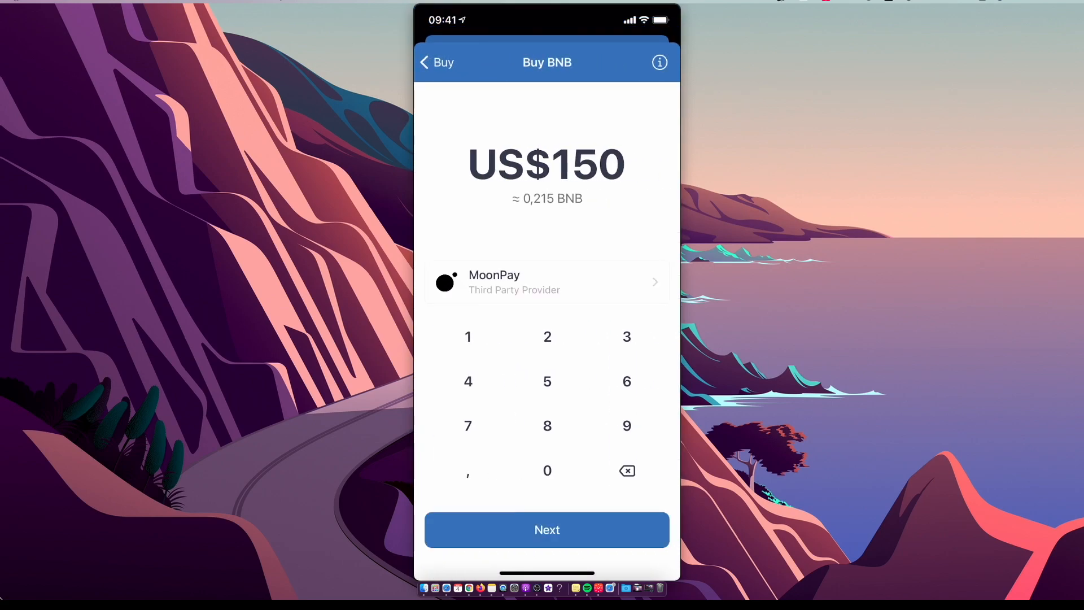
Step: Leave the Buy BNB screen and return to the wallet token list
click(435, 62)
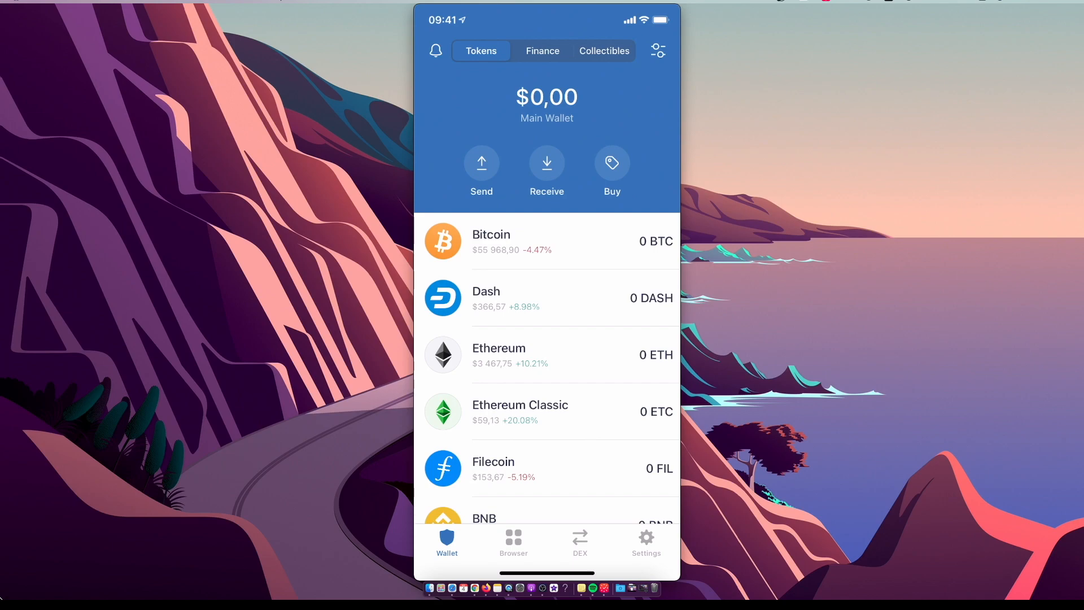
click(546, 166)
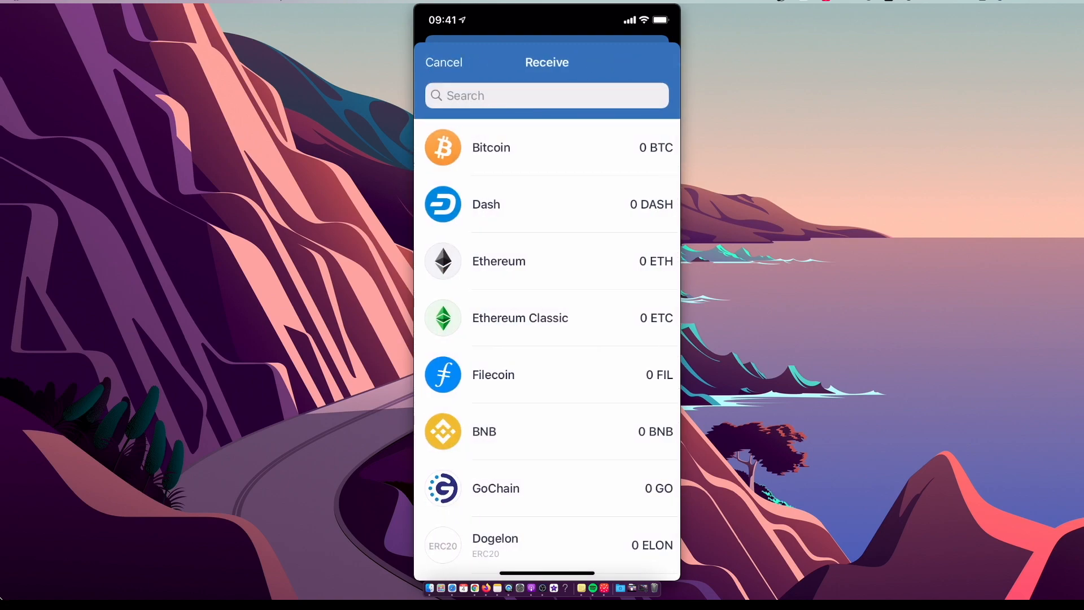
click(442, 63)
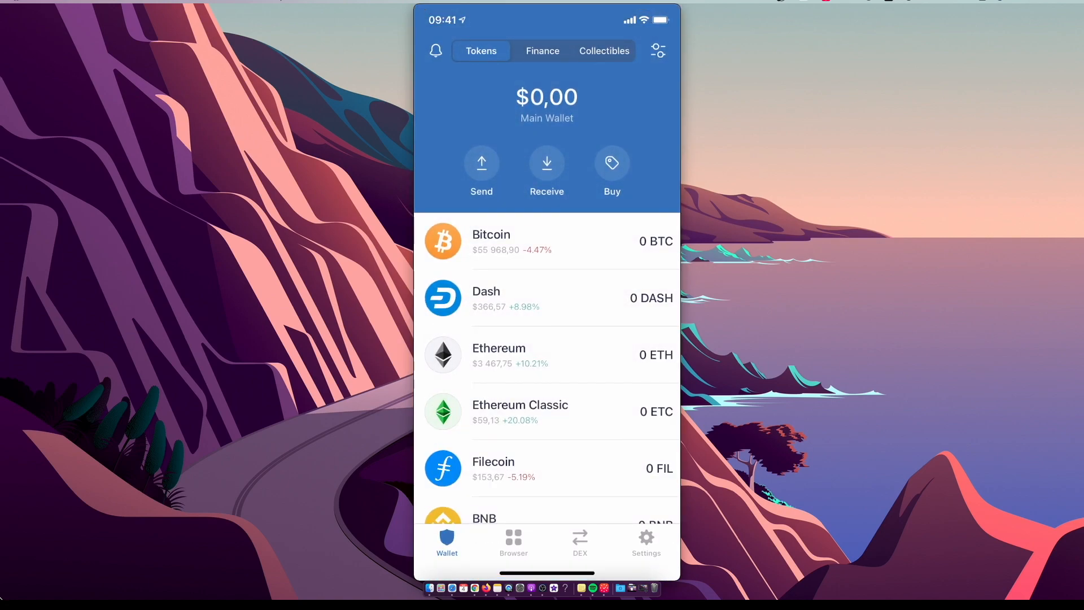
click(547, 518)
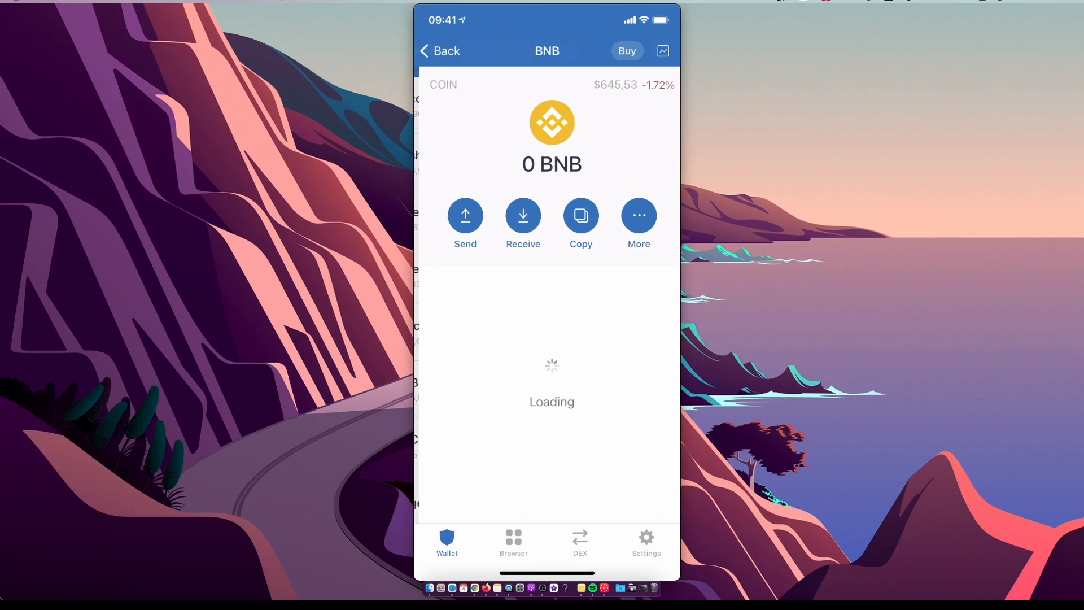
click(637, 214)
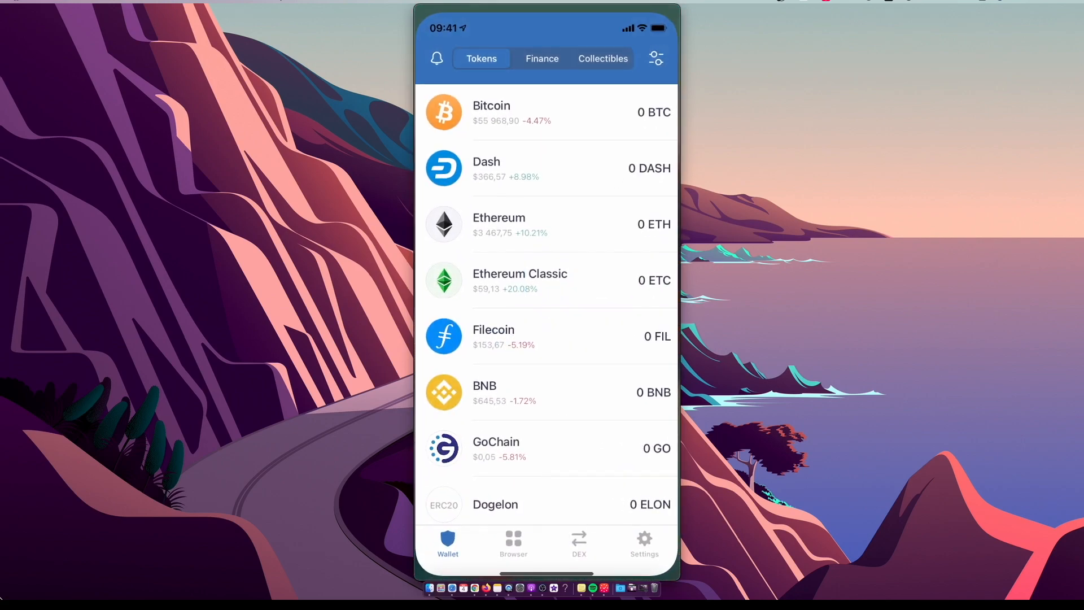
Step: Reconnect the wallet to PancakeSwap in the dapp browser and show its swap settings (11% slippage)
click(513, 543)
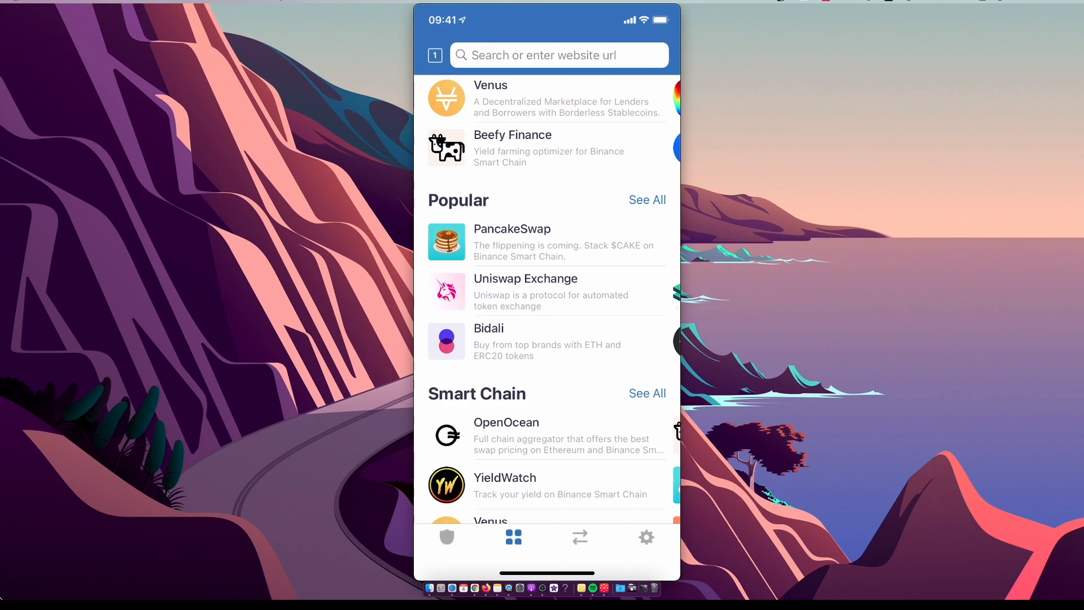
click(511, 241)
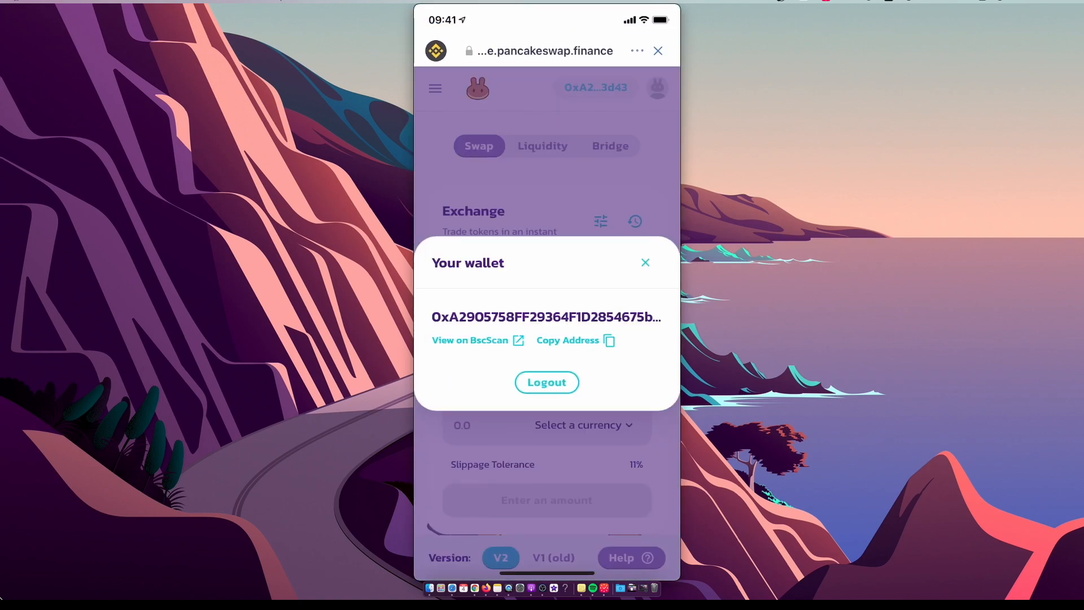
click(546, 383)
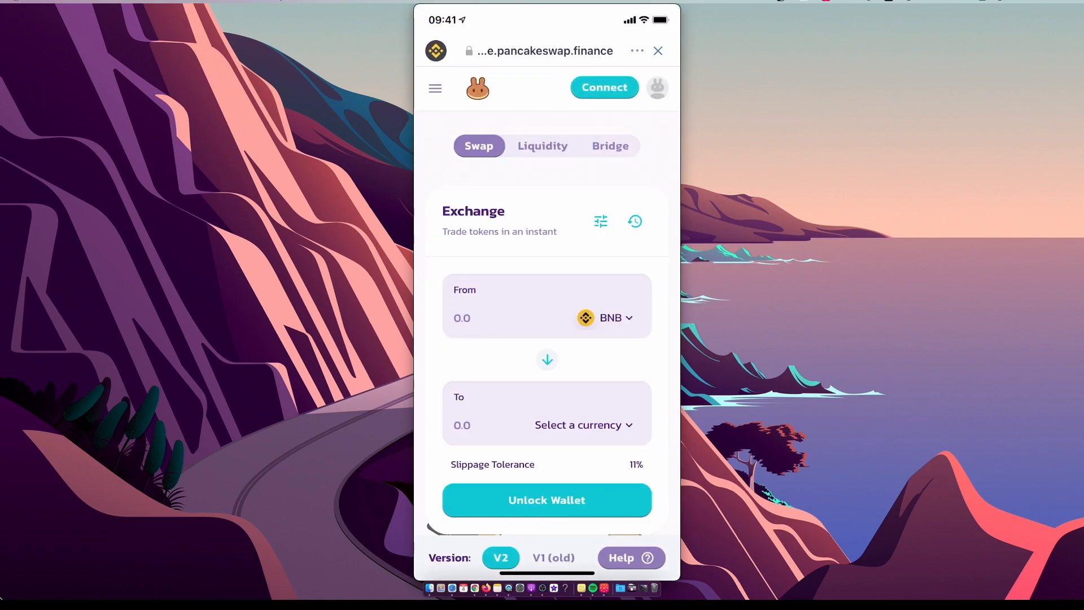
click(603, 87)
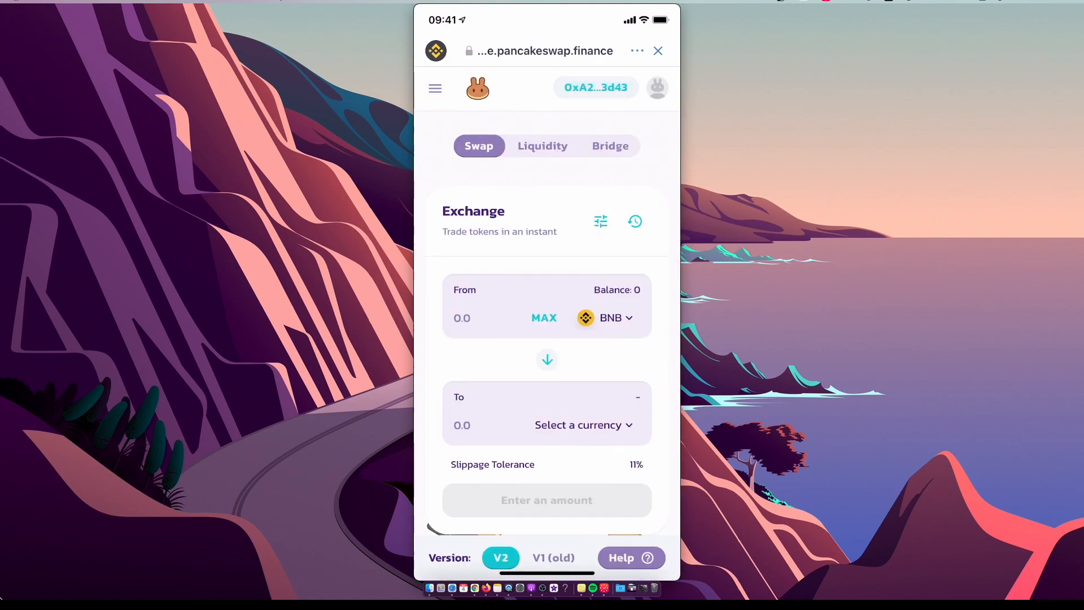
click(435, 88)
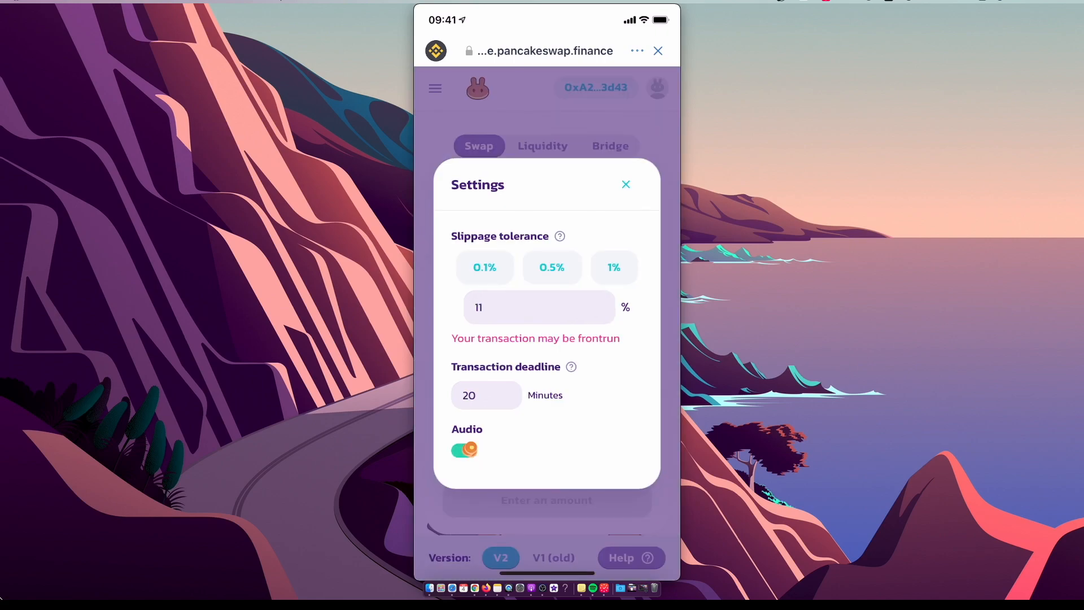
Step: Dismiss the swap settings and switch to the CrossPad (CROSS) page on CoinMarketCap
click(624, 184)
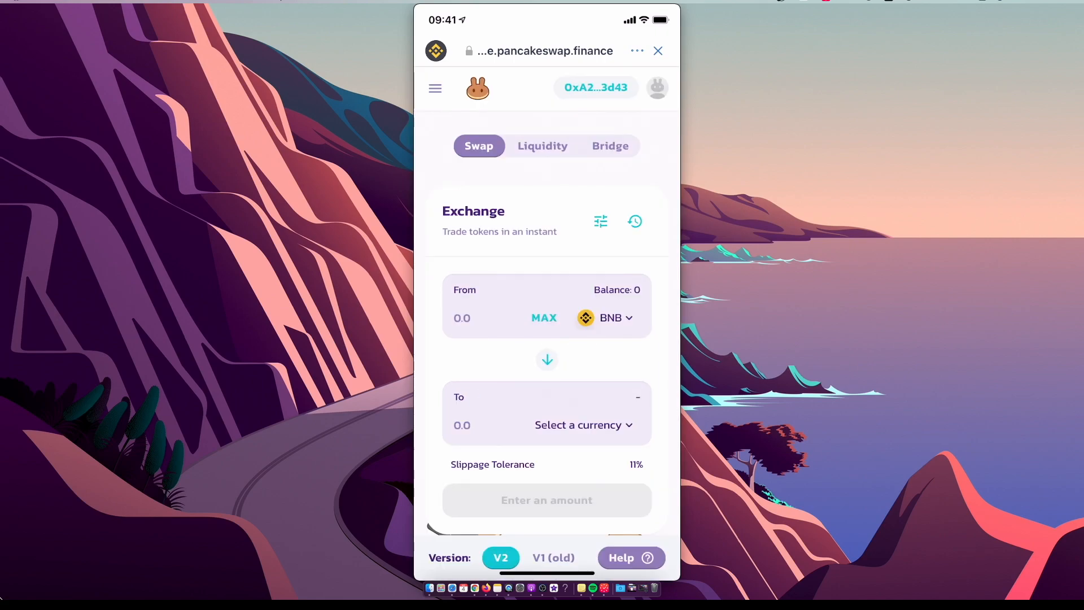
click(657, 51)
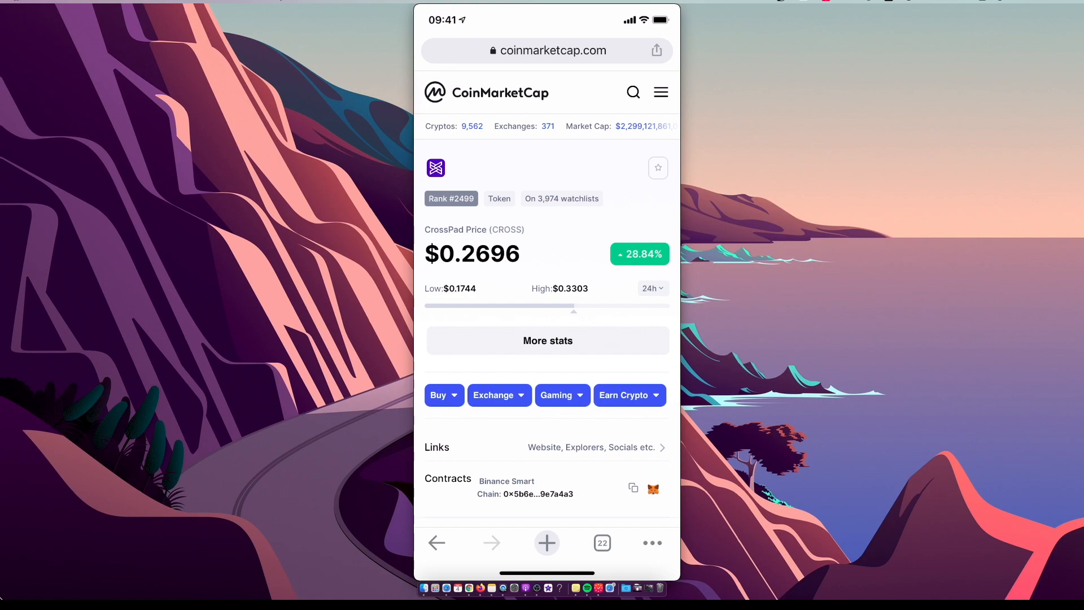
Step: Copy the CROSS contract address from the CoinMarketCap CrossPad page
scroll(down, 3)
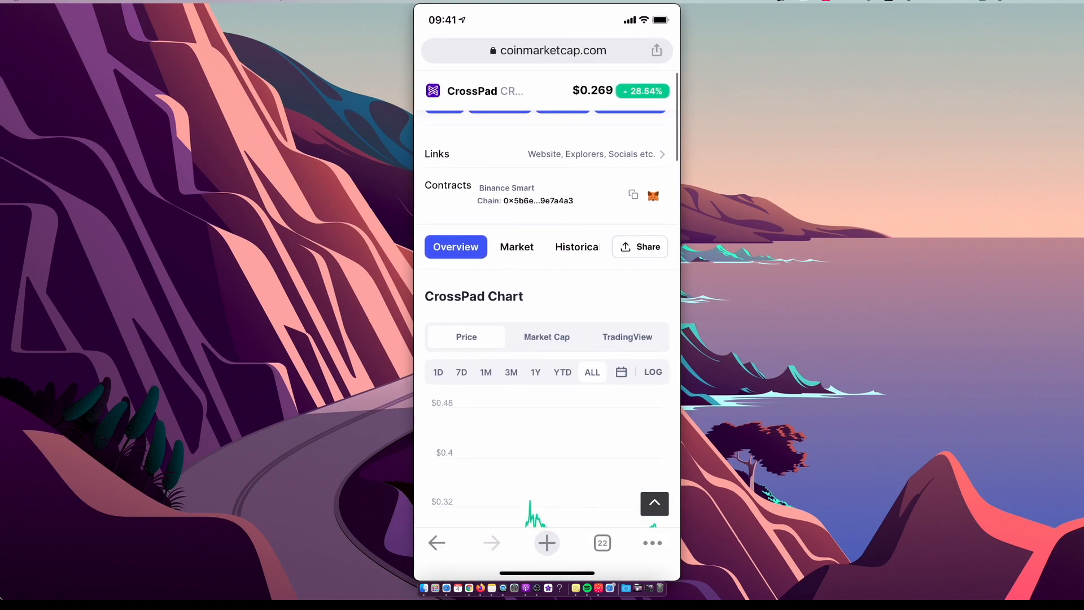
scroll(up, 3)
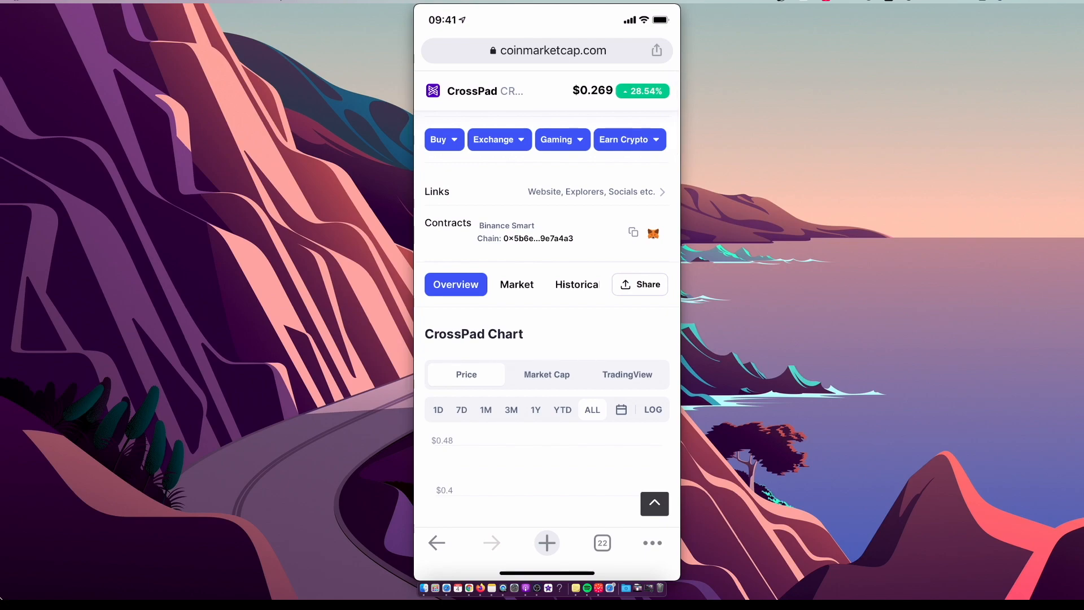
click(633, 233)
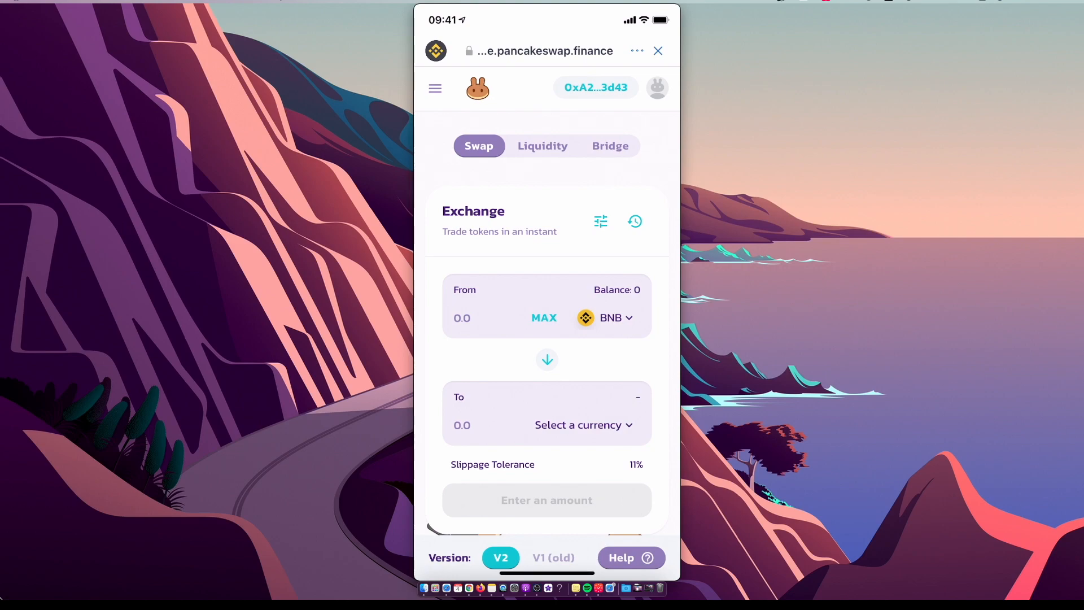
Step: Set CROSS as the token to receive in the BNB swap
click(578, 425)
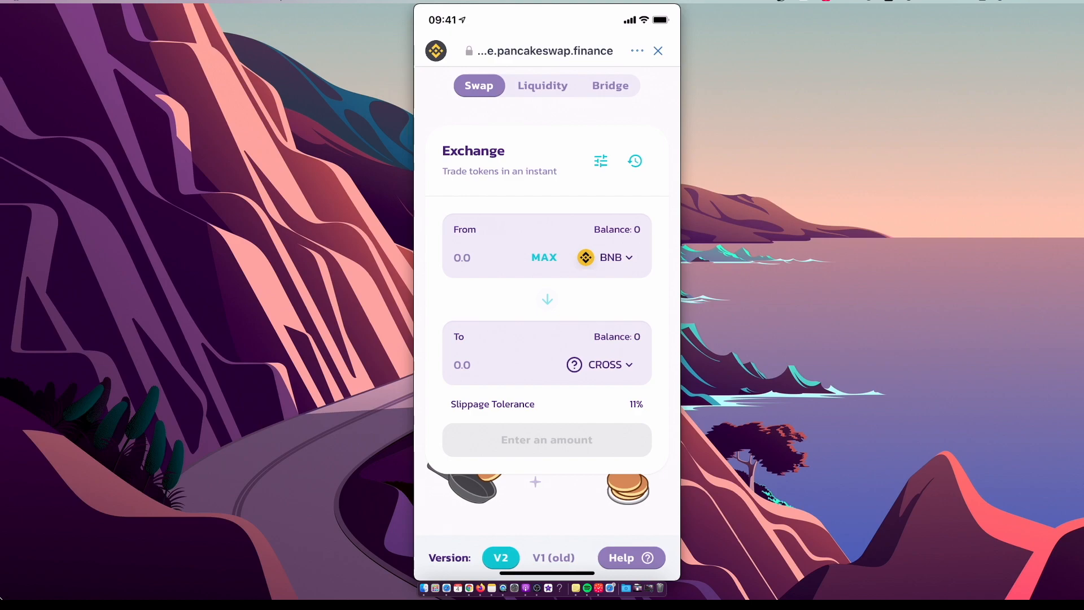
mouse_move(4, 576)
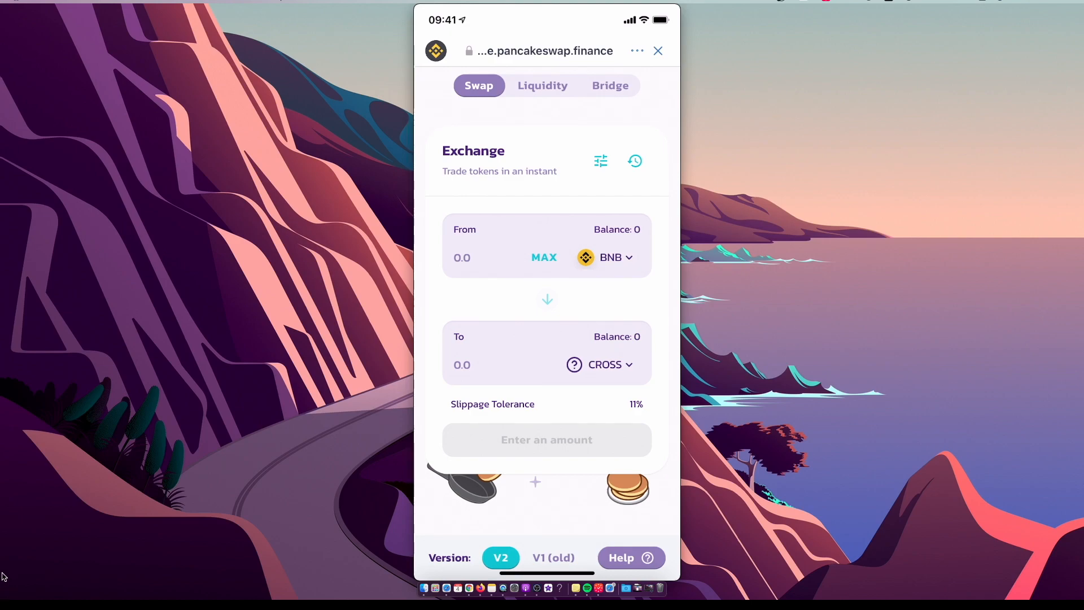
mouse_move(525, 588)
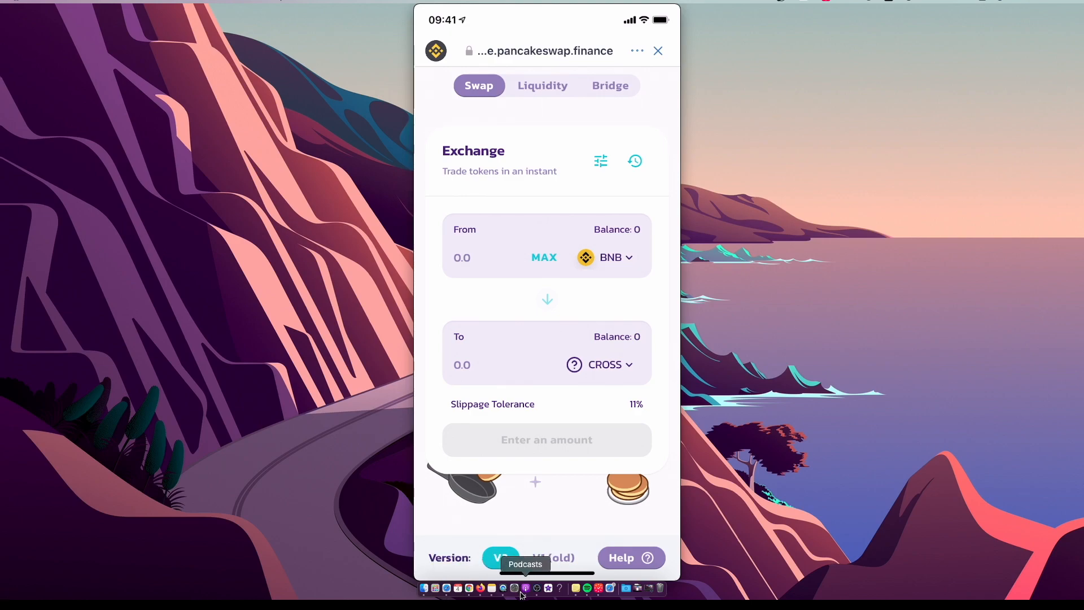